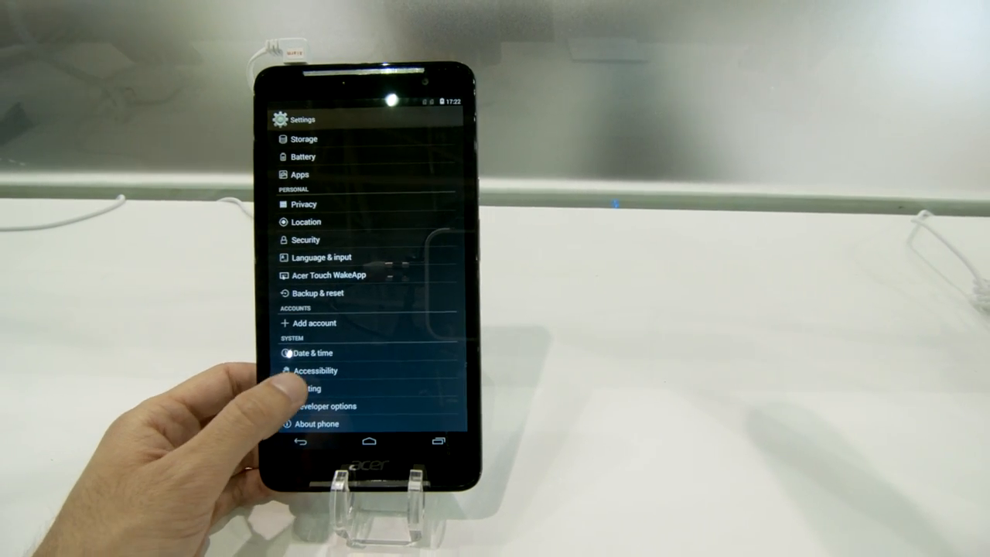
Step: Reach About phone in Settings, showing model A1-724 and Android version 4.4.4
scroll("down", 3)
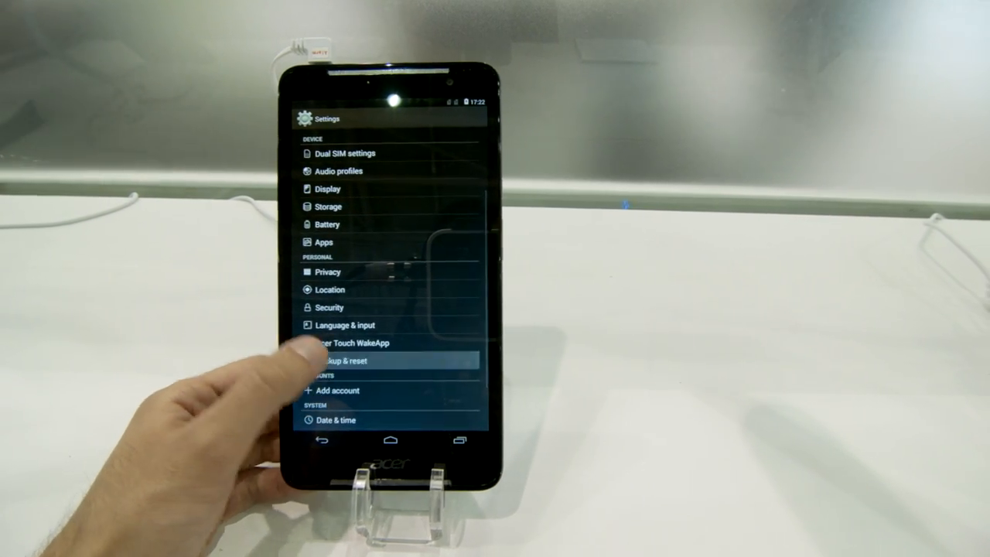
left_click(355, 360)
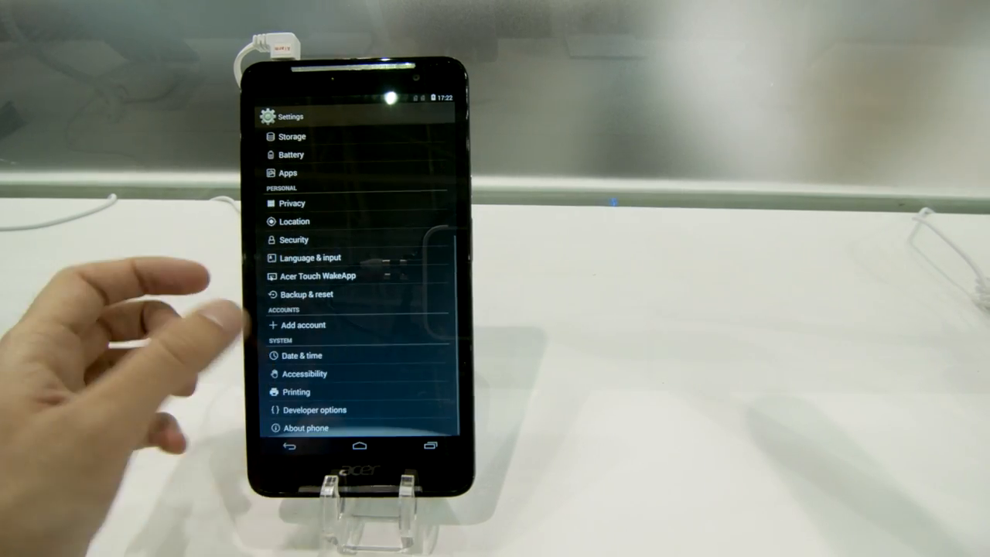
left_click(306, 428)
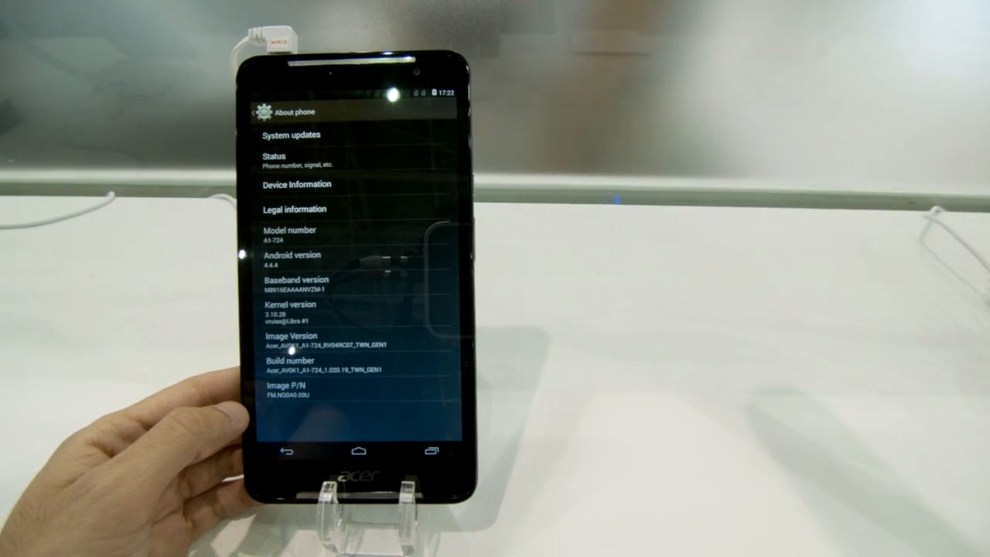